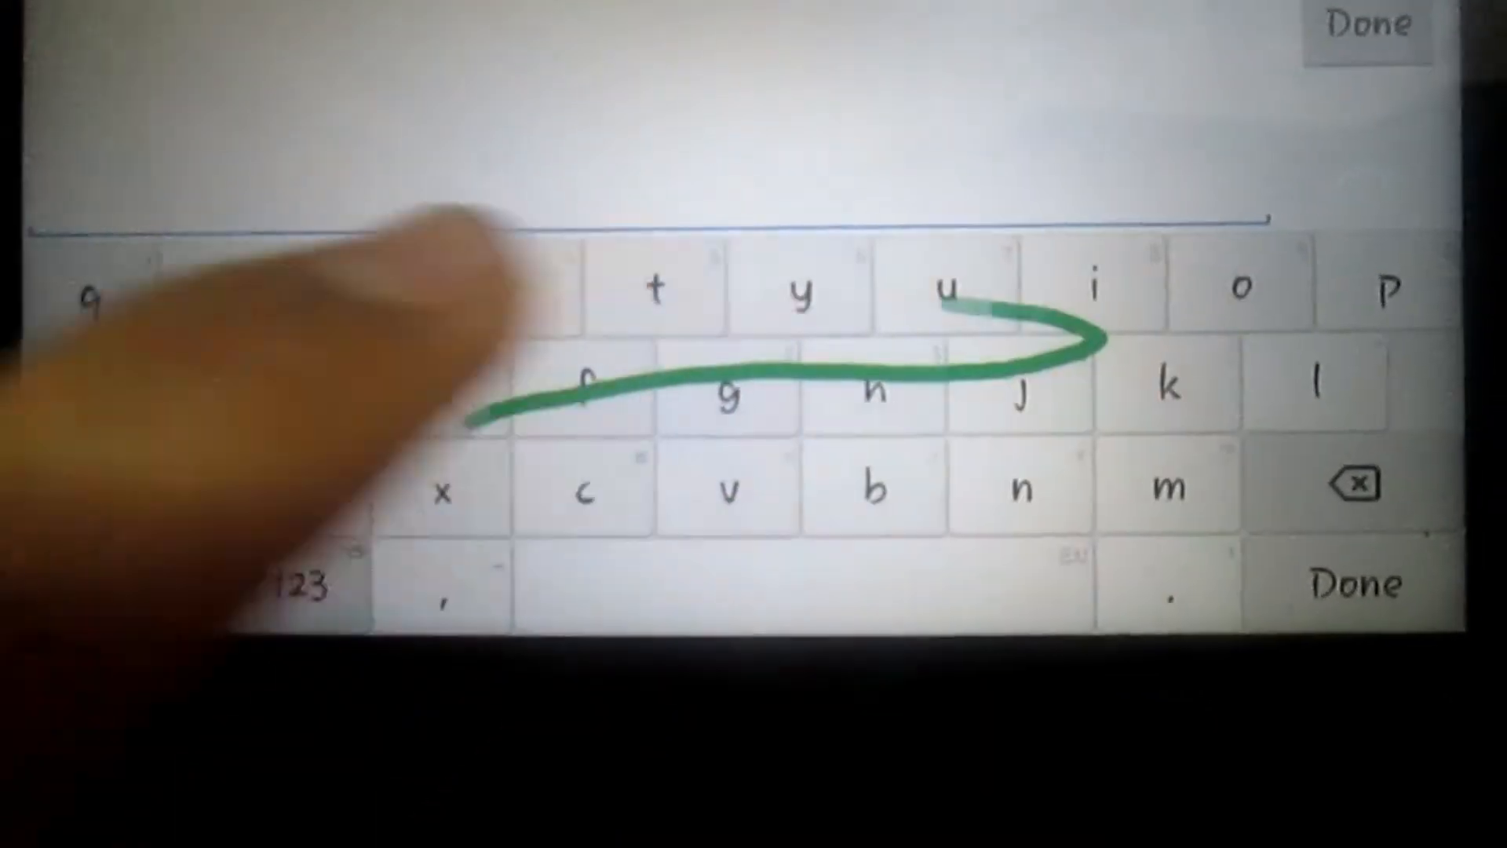
Name the new virtual machine 'Windows 95' and create it with a qemu32 model.
{"action": "left_click", "coordinate": [308, 580]}
{"action": "type", "text": "indows 95"}
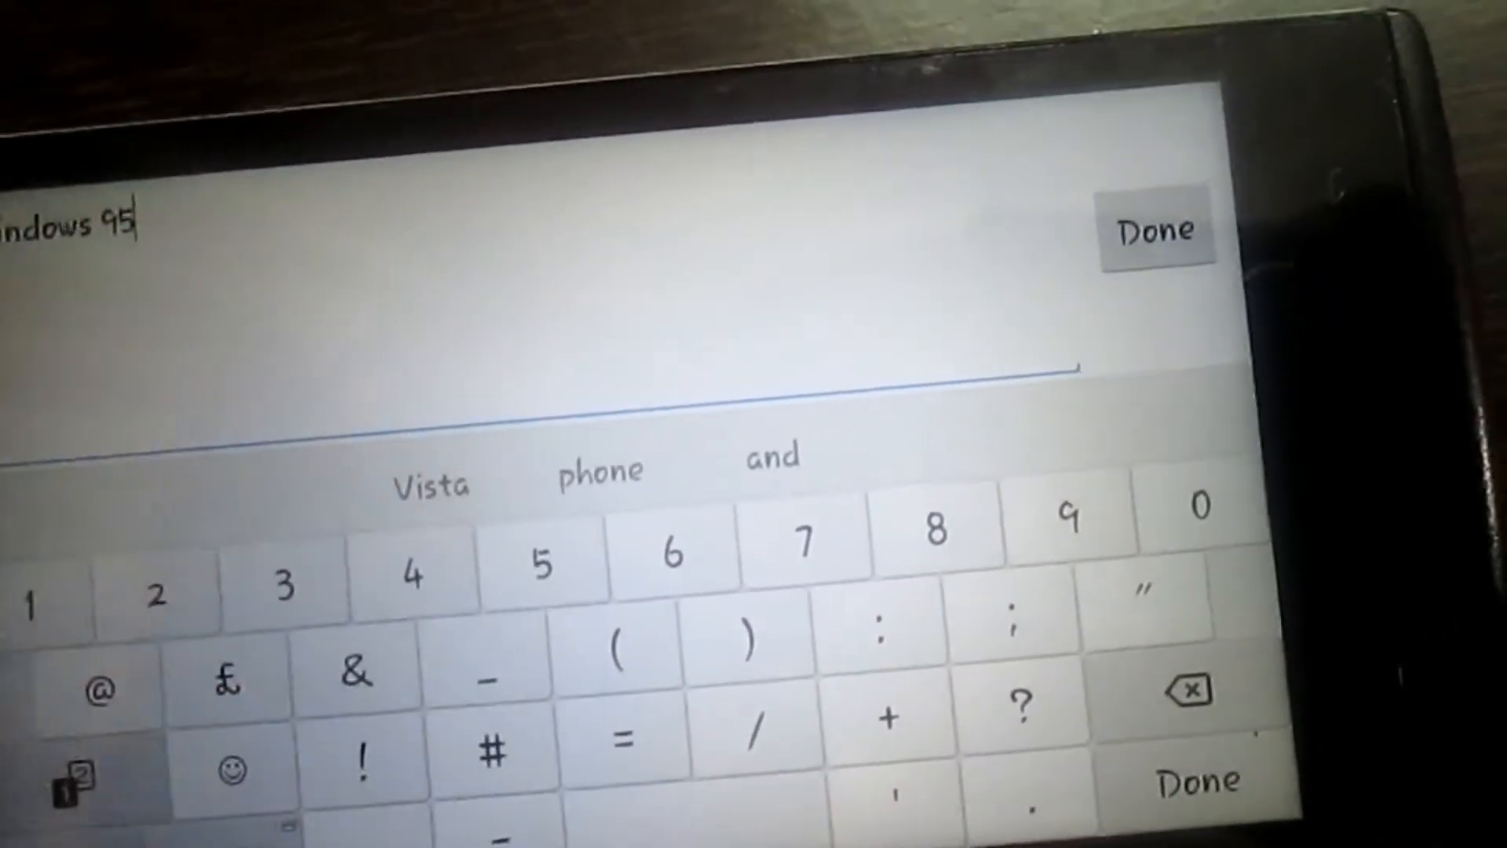
{"action": "left_click", "coordinate": [1157, 229]}
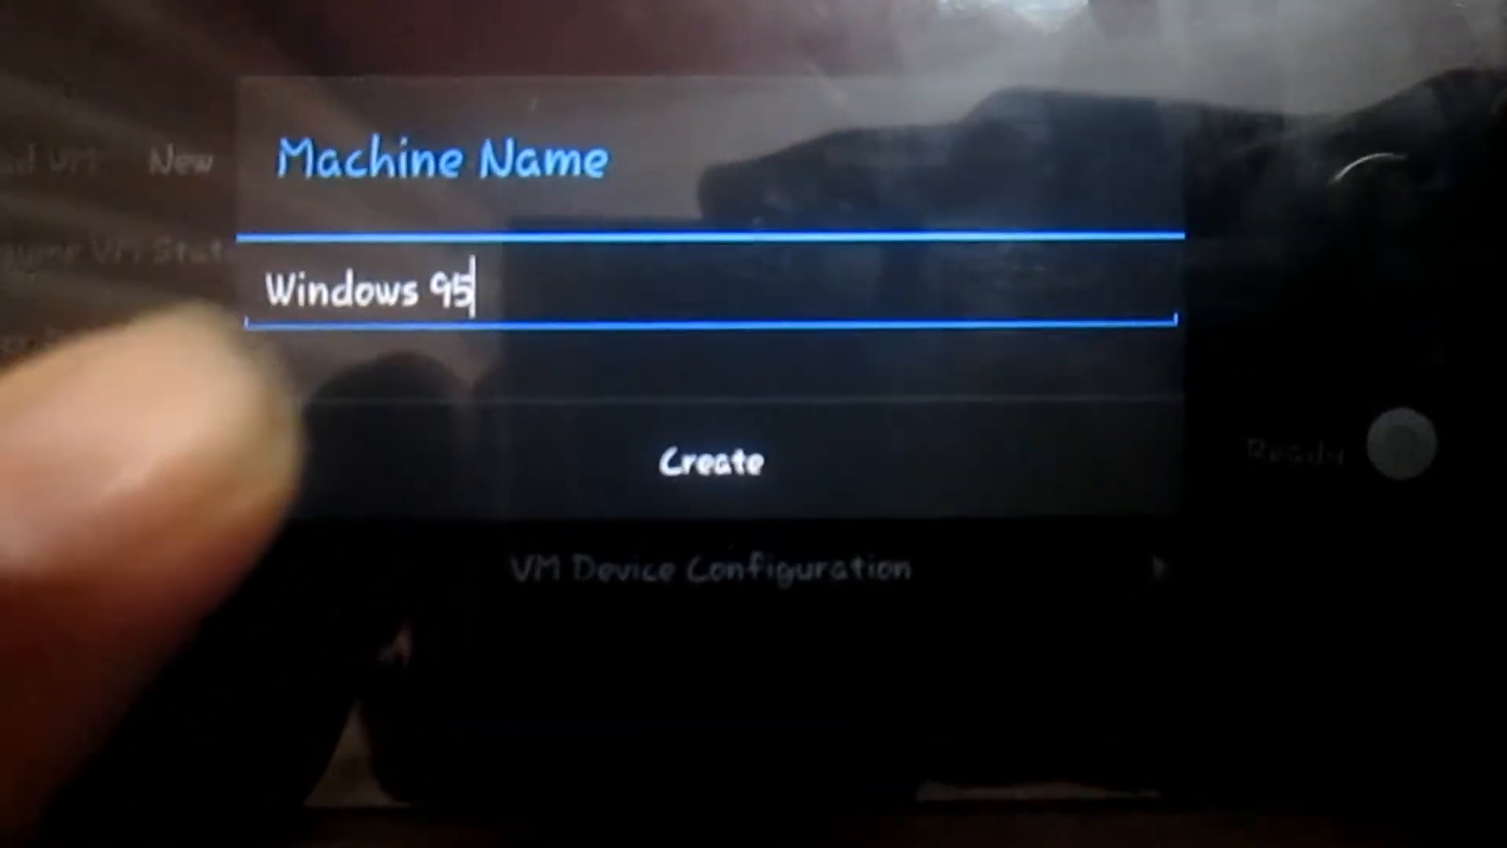
{"action": "left_click", "coordinate": [713, 460]}
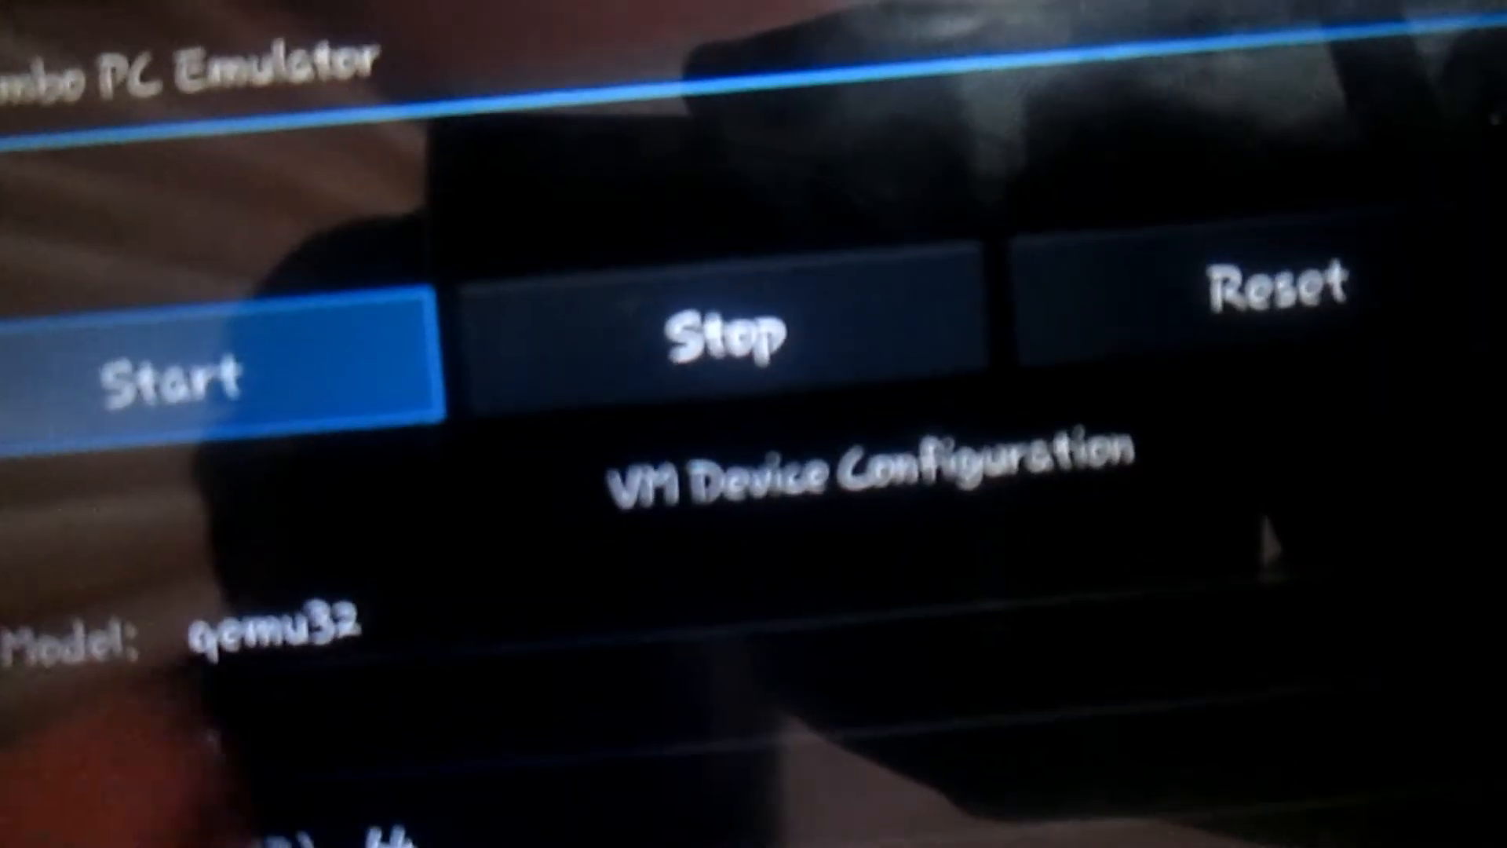
Scroll the VM Device Configuration to reach the CPU Model and User Interface settings.
{"action": "scroll", "scroll_direction": "down", "scroll_amount": 3}
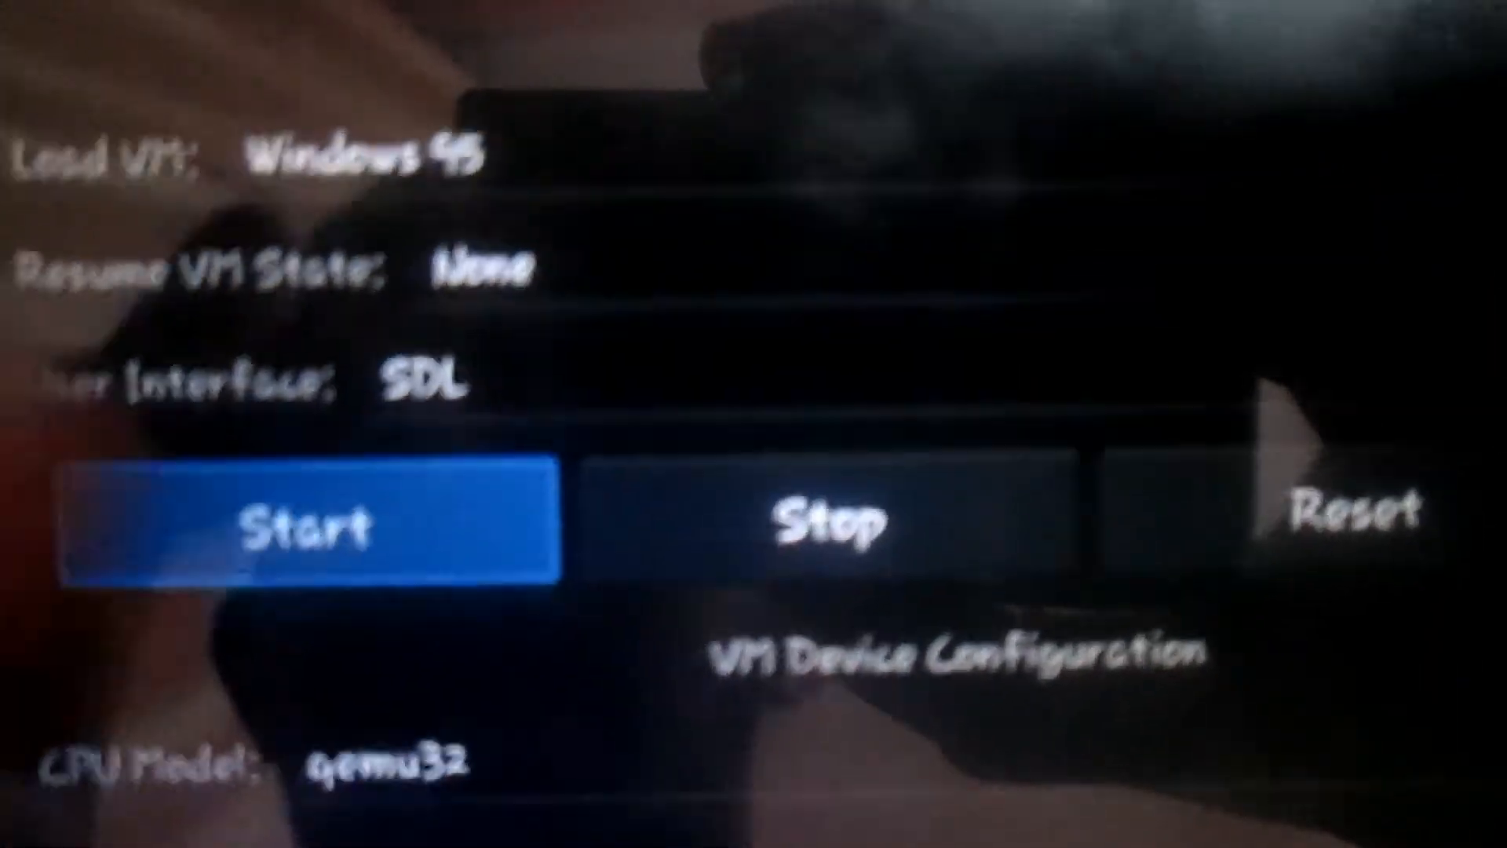
Start the Windows 95 virtual machine so it begins booting.
{"action": "left_click", "coordinate": [310, 524]}
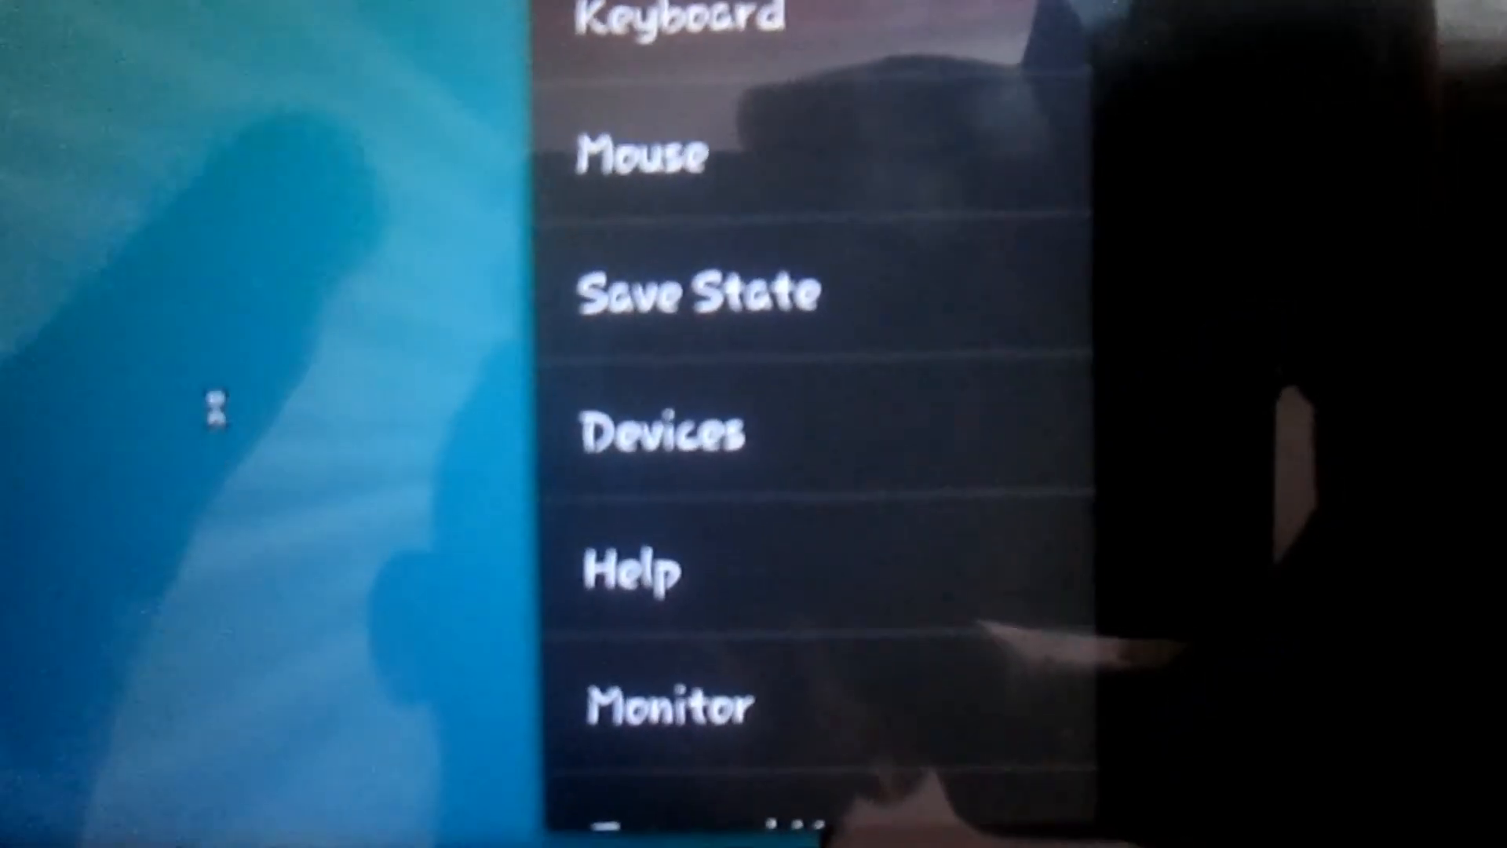
Dismiss the Limbo side menu to reveal the loaded Windows 95 desktop.
{"action": "scroll", "scroll_direction": "down", "scroll_amount": 3}
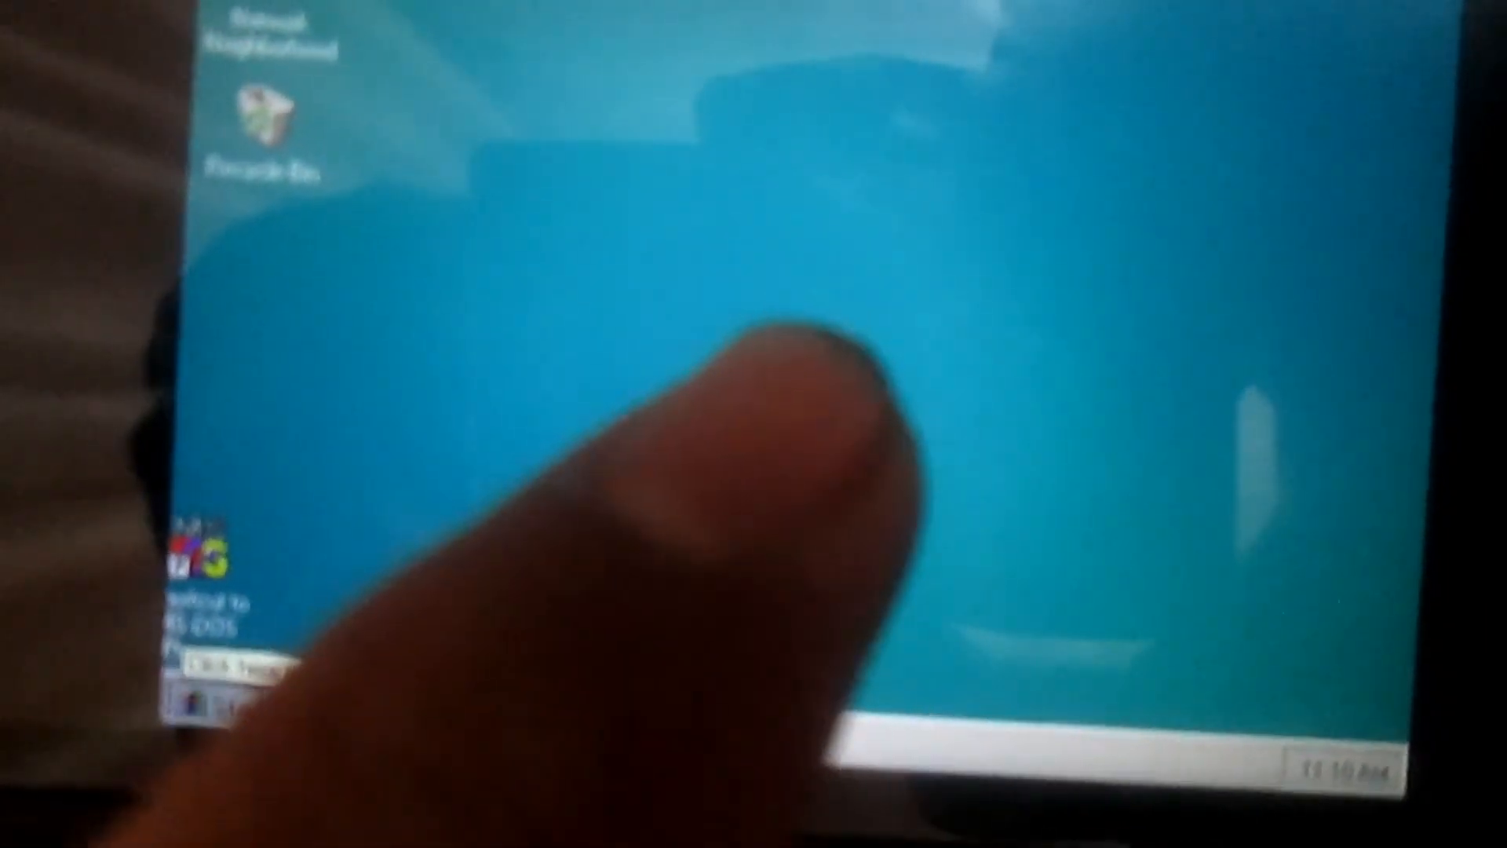
Bring up the Start menu listing Programs, Documents, Settings, Find, Help, Run and Shut Down.
{"action": "left_click", "coordinate": [110, 779]}
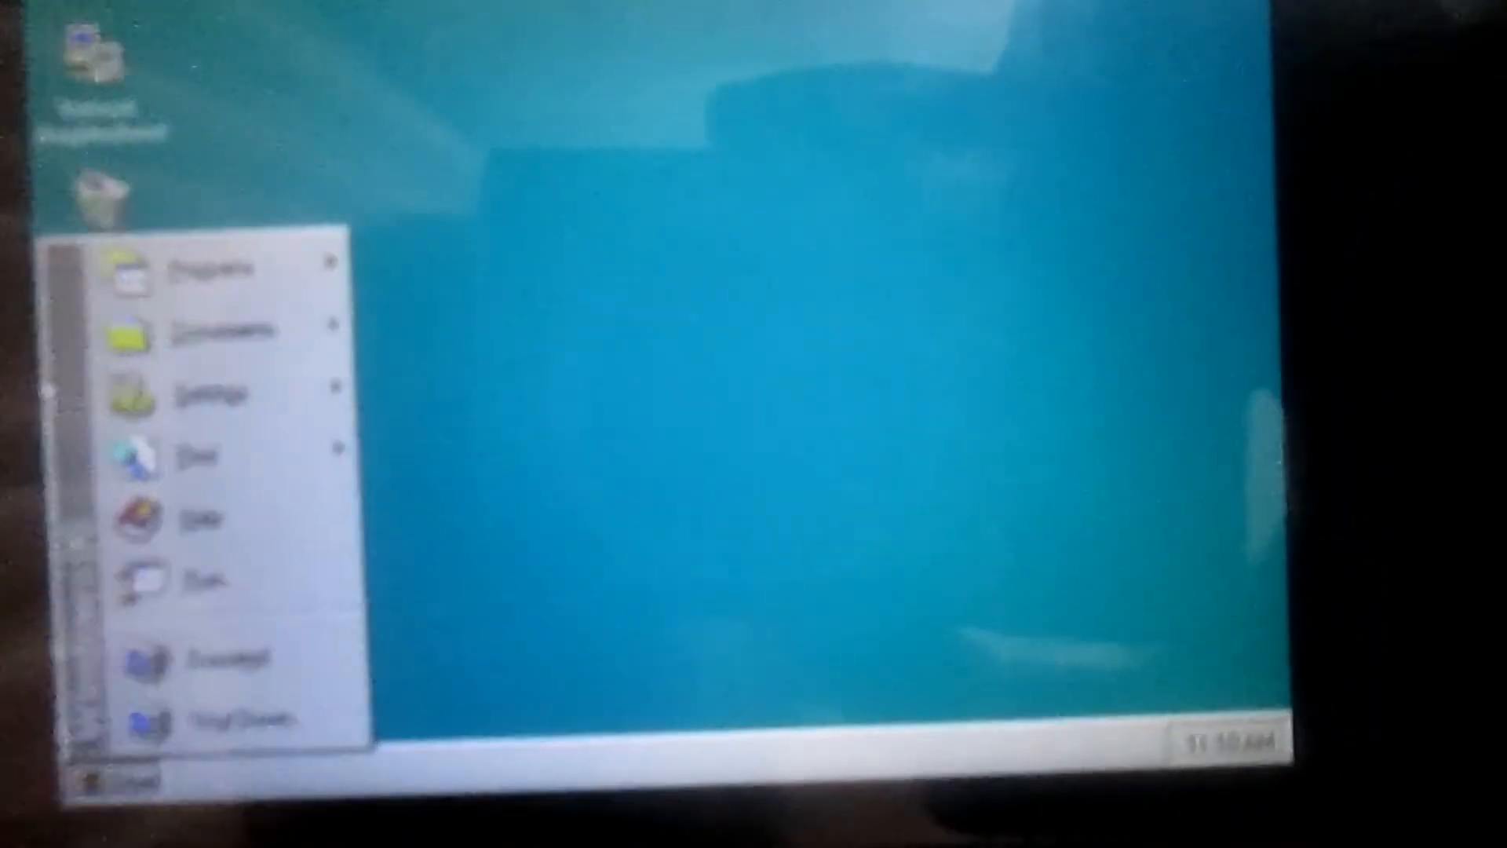